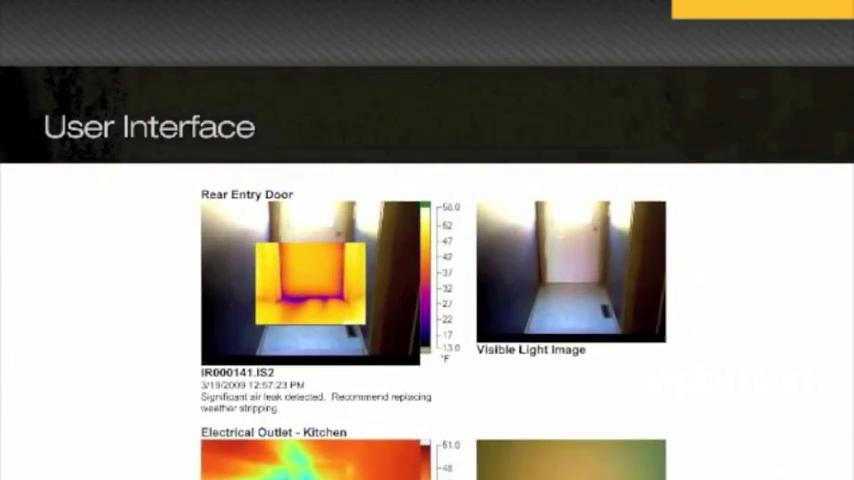
Scroll down through the report of door and outlet thermal images
{"action": "scroll", "scroll_direction": "down", "scroll_amount": 3}
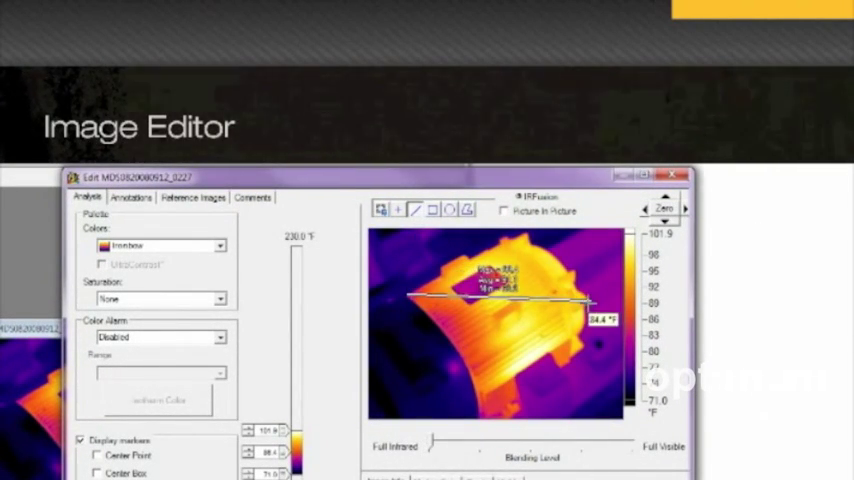
In Quick Report Settings Layout, keep the marker table included and exclude the image info
{"action": "left_click", "coordinate": [474, 280]}
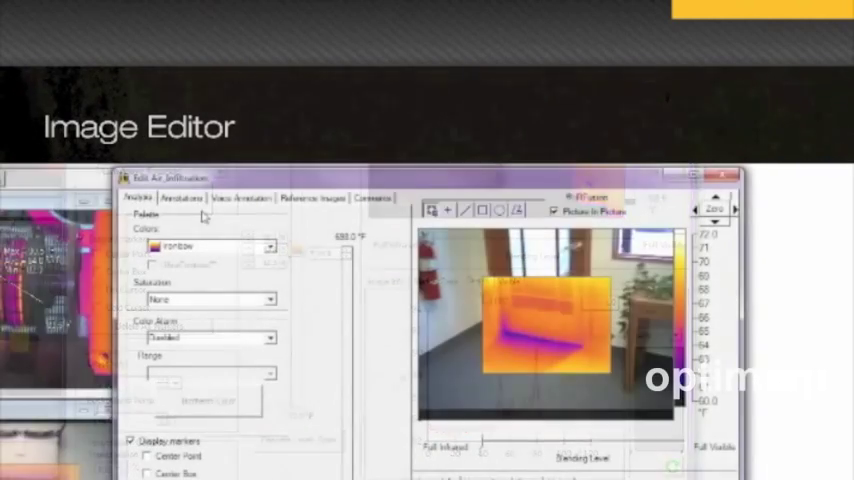
{"action": "left_click", "coordinate": [182, 196]}
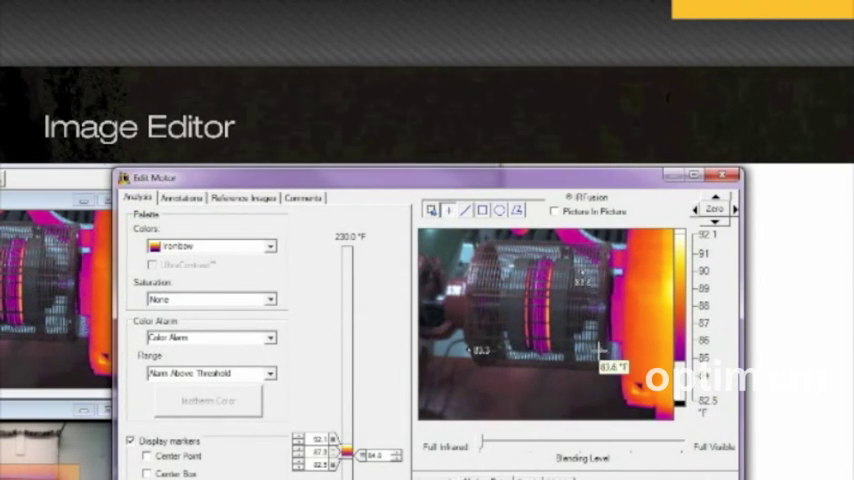
{"action": "left_click", "coordinate": [242, 196]}
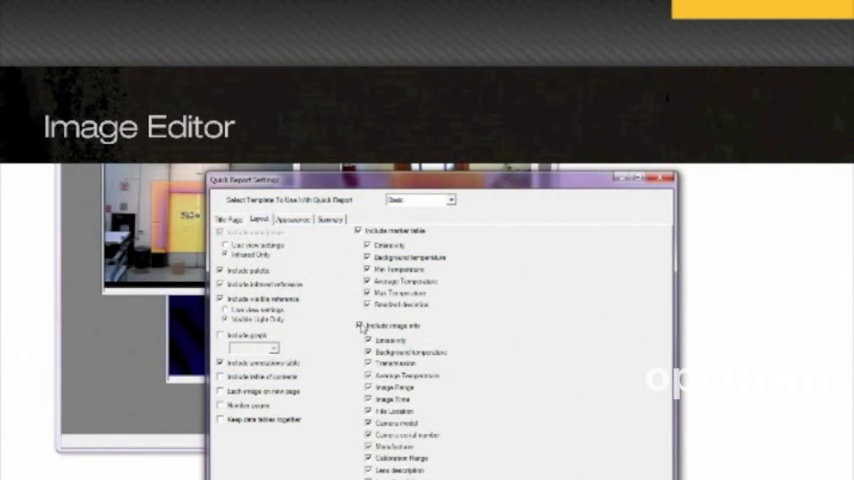
{"action": "left_click", "coordinate": [362, 324]}
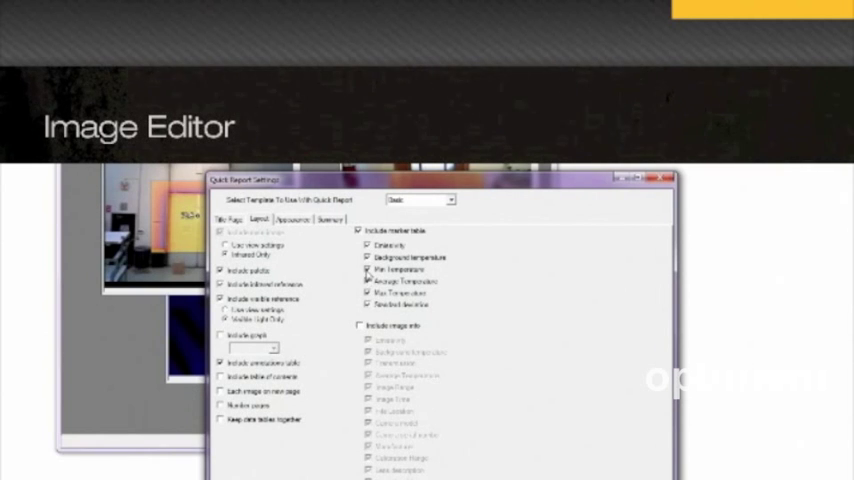